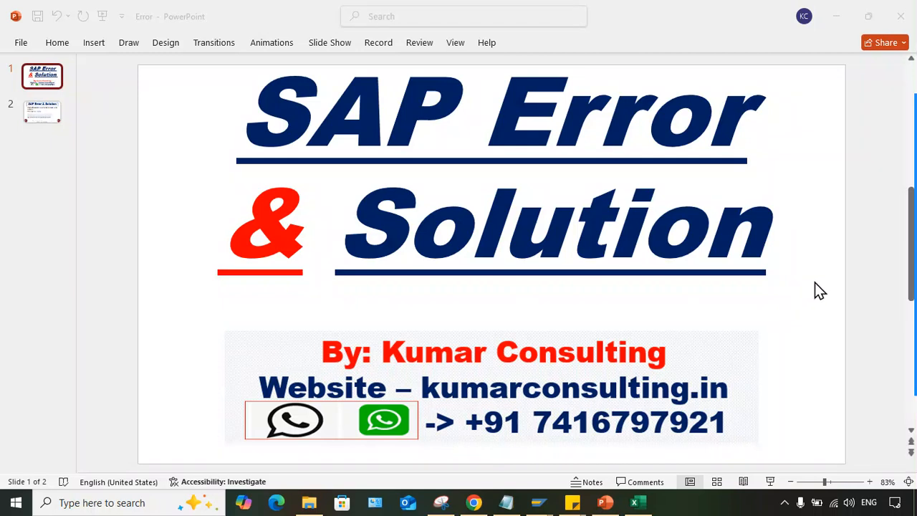
{"action": "mouse_move", "coordinate": [315, 289]}
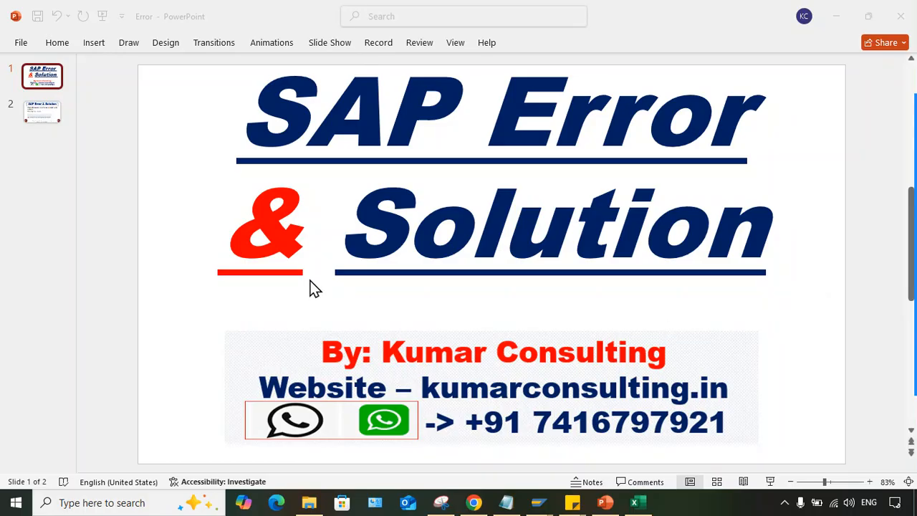
Show slide 2 describing the F5233 cash discount 0,000 % error
{"action": "left_click", "coordinate": [42, 112]}
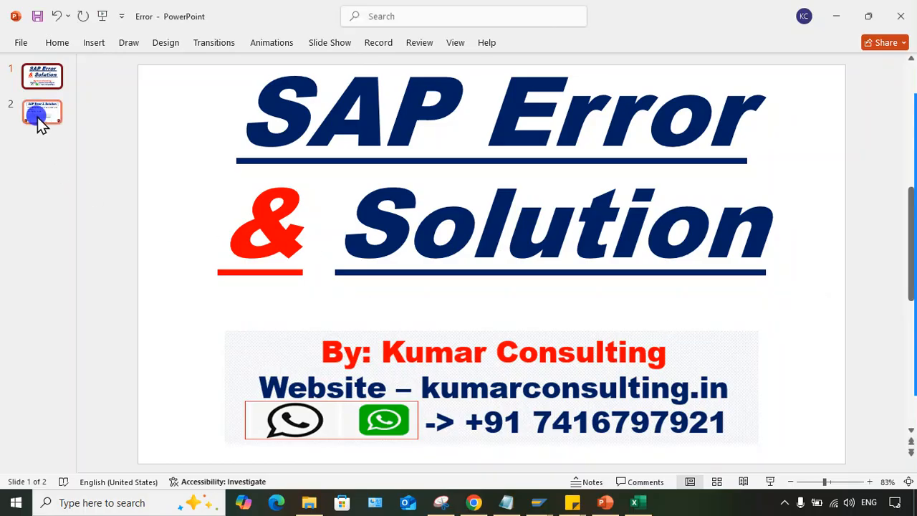
{"action": "left_click", "coordinate": [42, 112]}
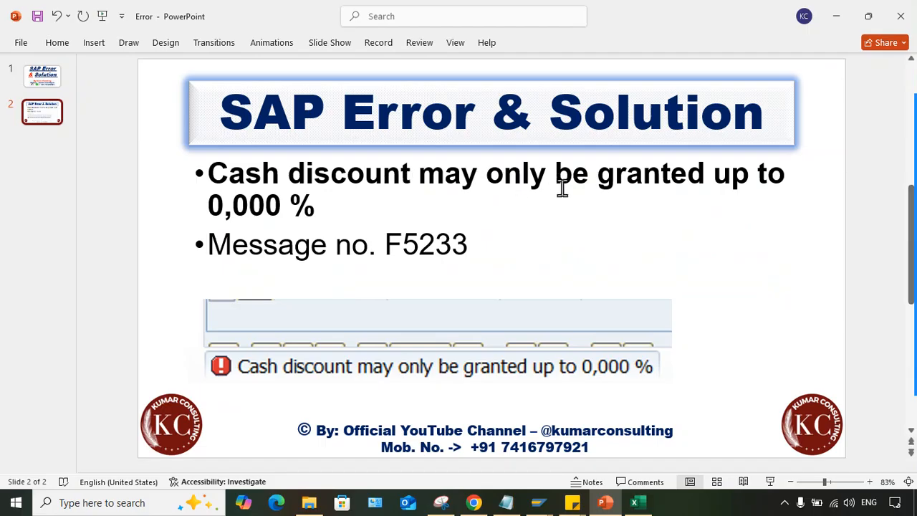
{"action": "mouse_move", "coordinate": [286, 223]}
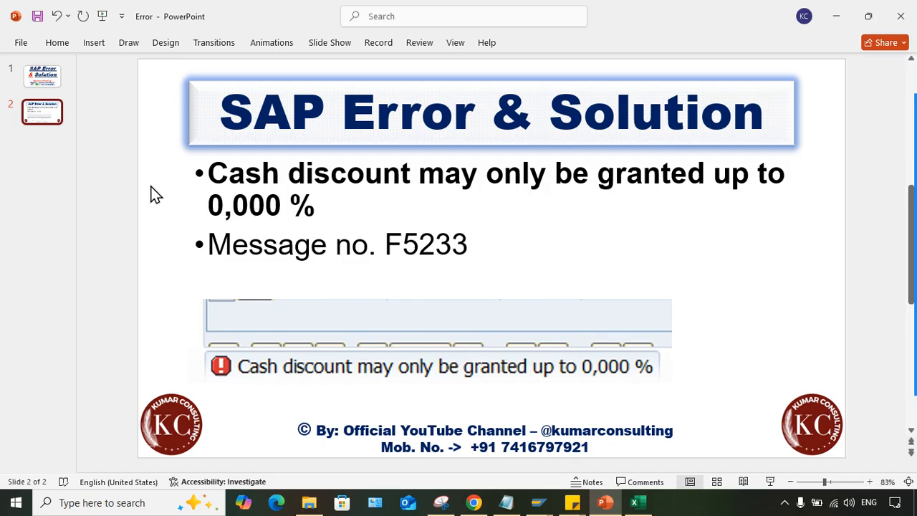
{"action": "mouse_move", "coordinate": [430, 275]}
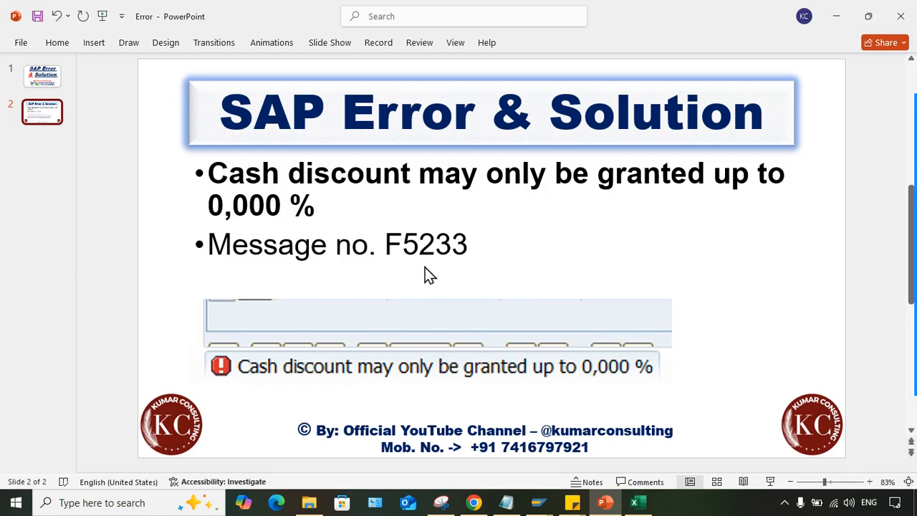
{"action": "mouse_move", "coordinate": [588, 188]}
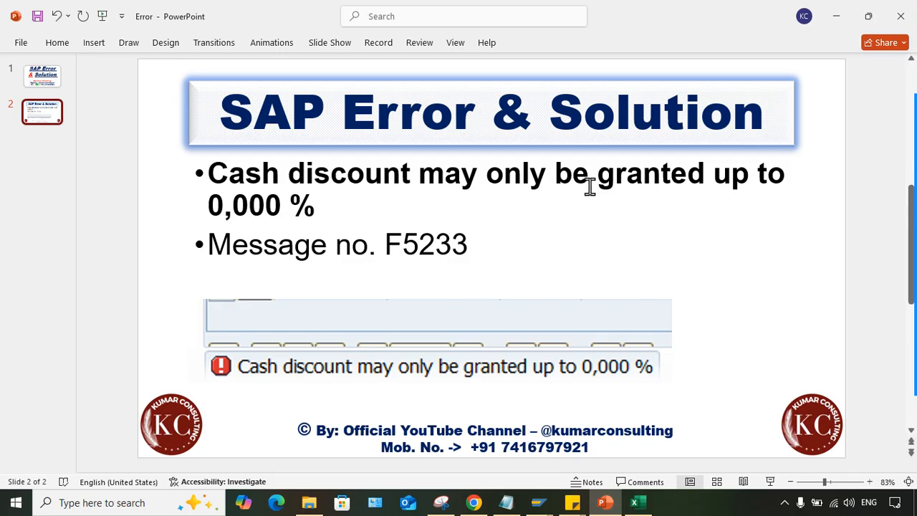
{"action": "mouse_move", "coordinate": [237, 218]}
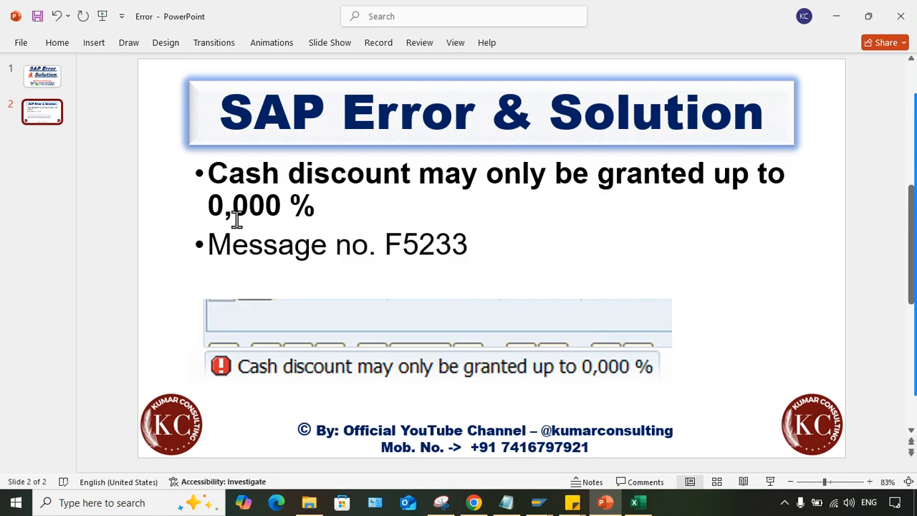
{"action": "mouse_move", "coordinate": [241, 238]}
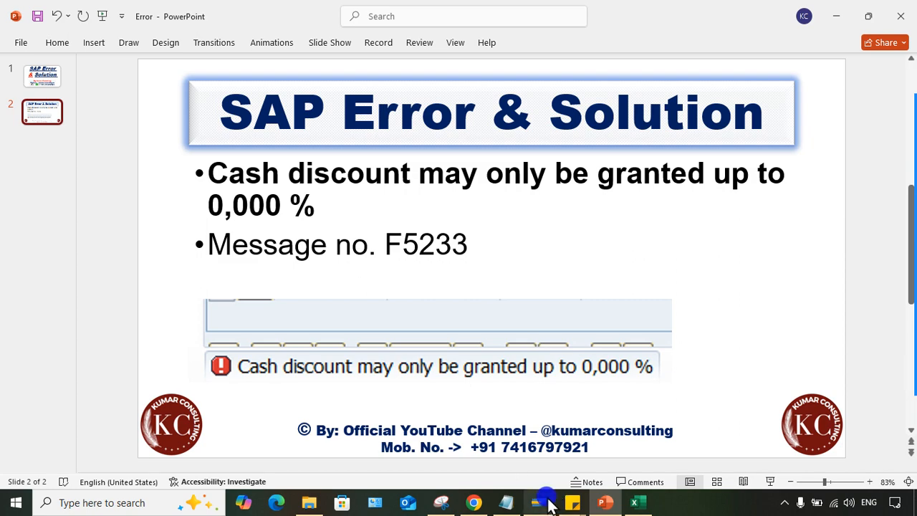
Enter an MS00 vendor invoice in FB60 dated 24.11.2024 and hit the 0,000 % cash discount error
{"action": "left_click", "coordinate": [546, 502]}
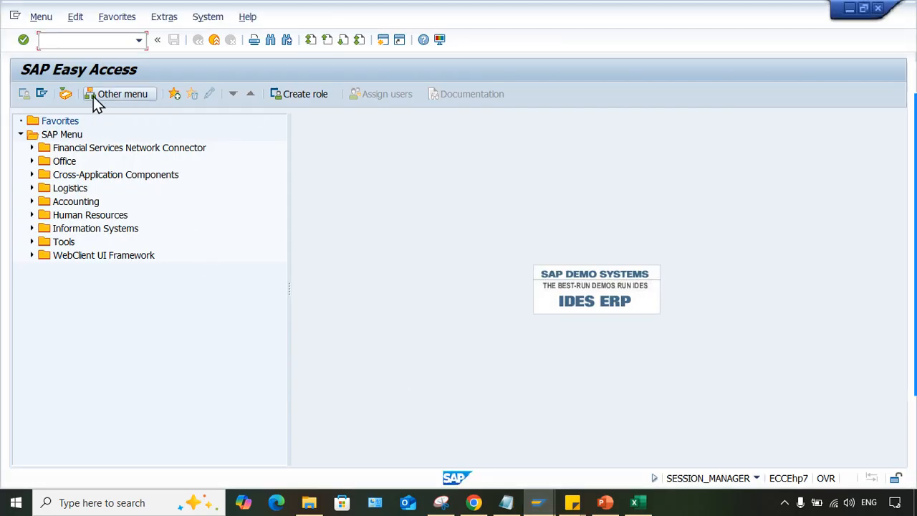
{"action": "type", "text": "fb5"}
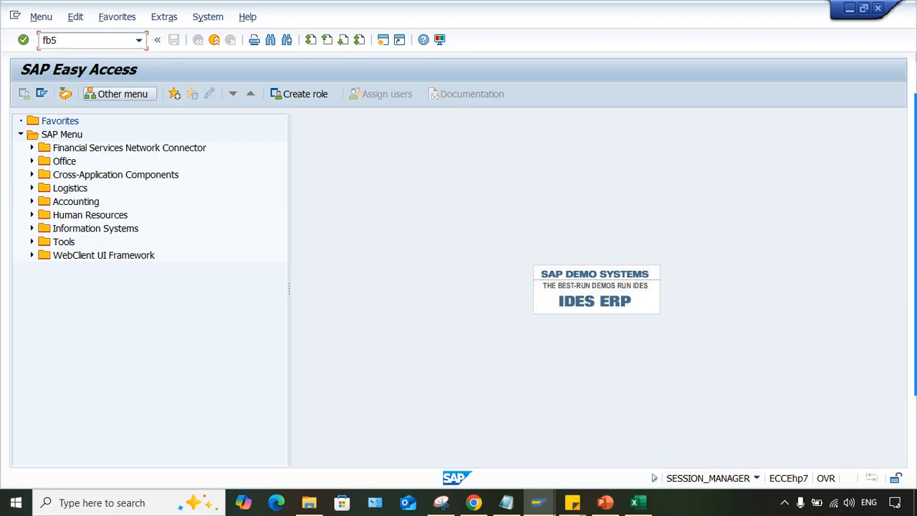
{"action": "key", "text": "Enter"}
{"action": "type", "text": "300010"}
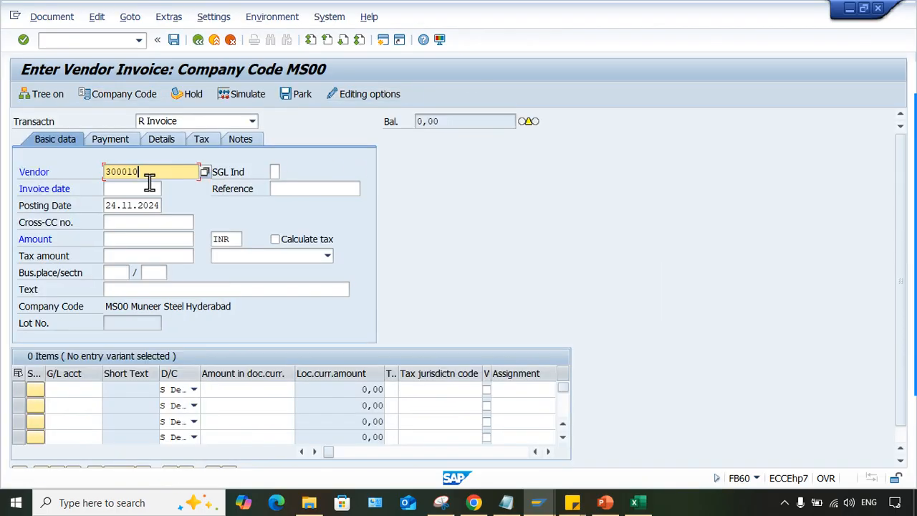
{"action": "type", "text": "24.11.2024"}
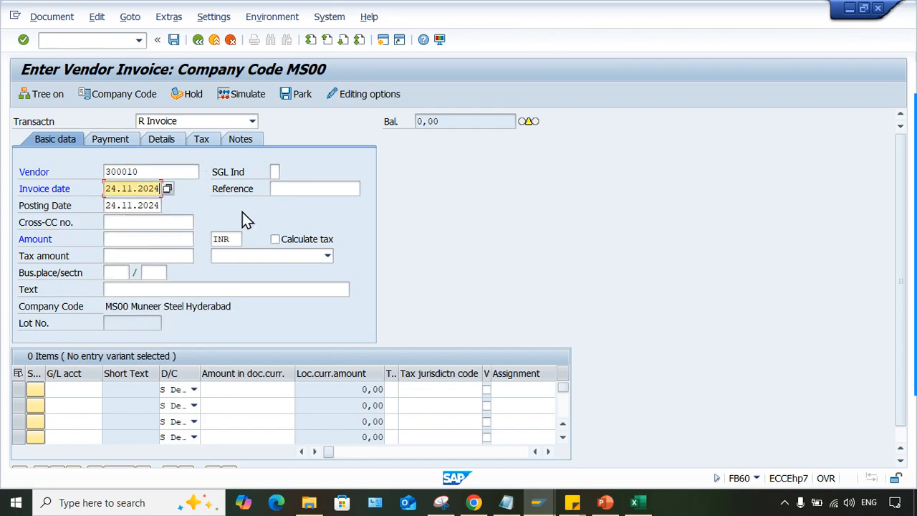
{"action": "type", "text": "1000"}
{"action": "left_click", "coordinate": [73, 388]}
{"action": "type", "text": "4000"}
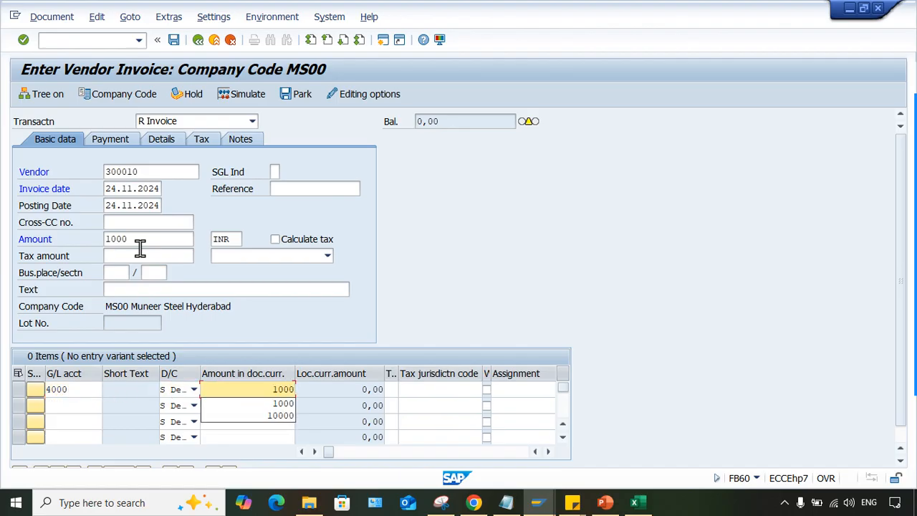
{"action": "left_click", "coordinate": [109, 138]}
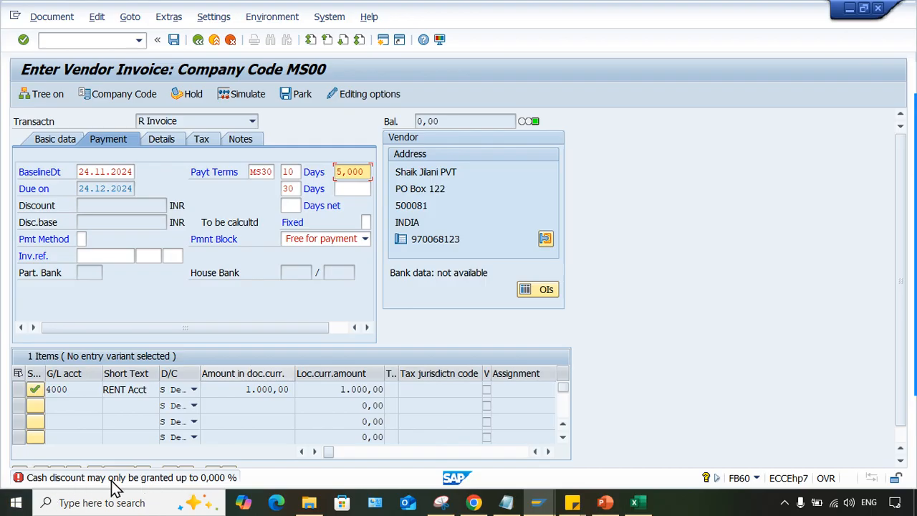
{"action": "mouse_move", "coordinate": [101, 489]}
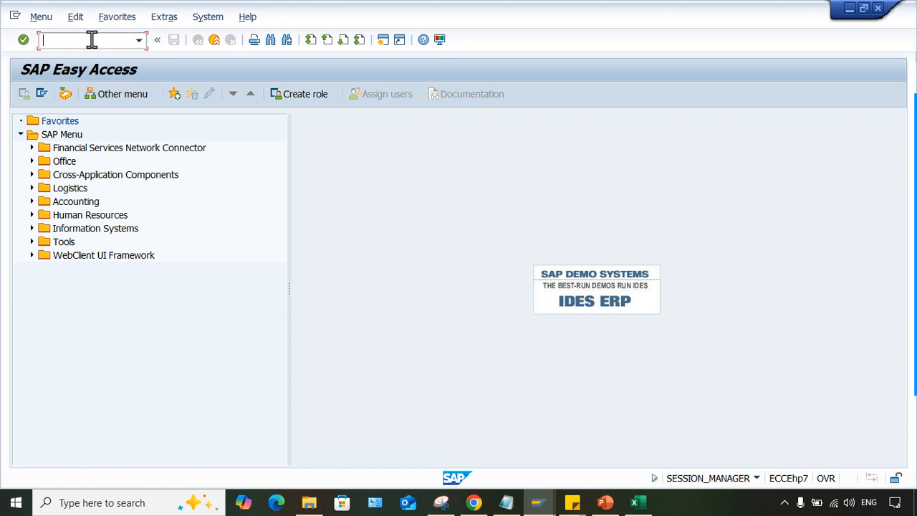
Open OBA4 tolerance groups despite the lock and start positioning to an entry
{"action": "type", "text": "ob"}
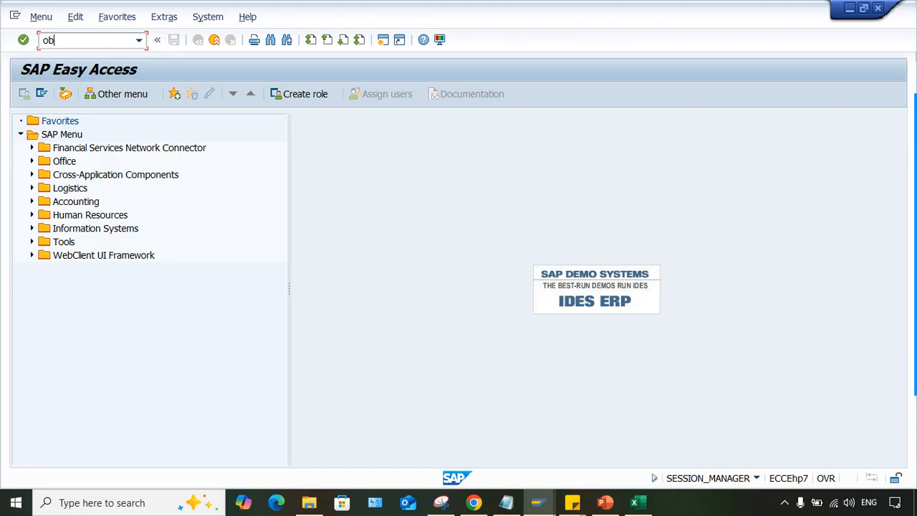
{"action": "type", "text": "a4"}
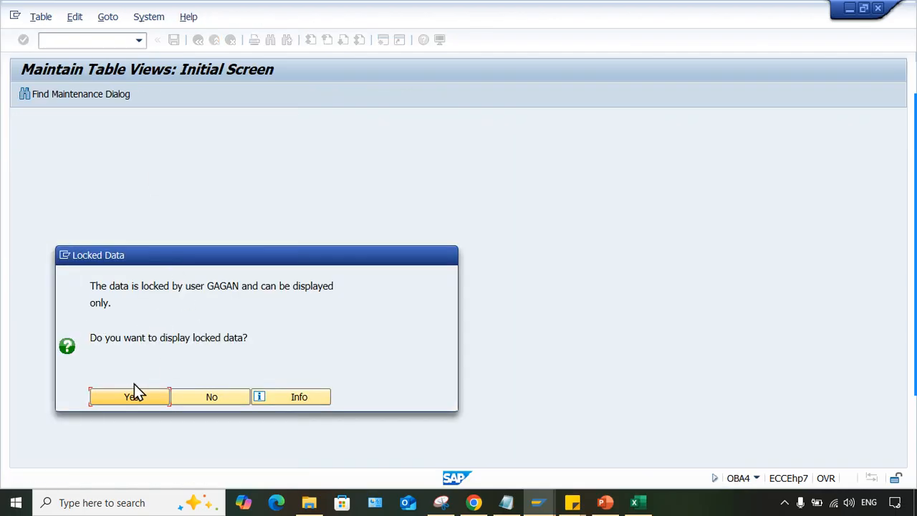
{"action": "left_click", "coordinate": [129, 396]}
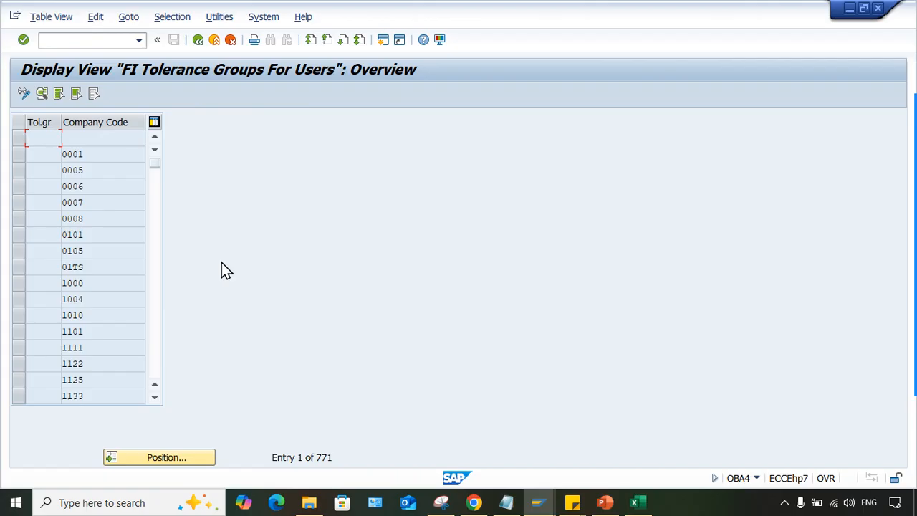
{"action": "left_click", "coordinate": [57, 94]}
{"action": "type", "text": "s"}
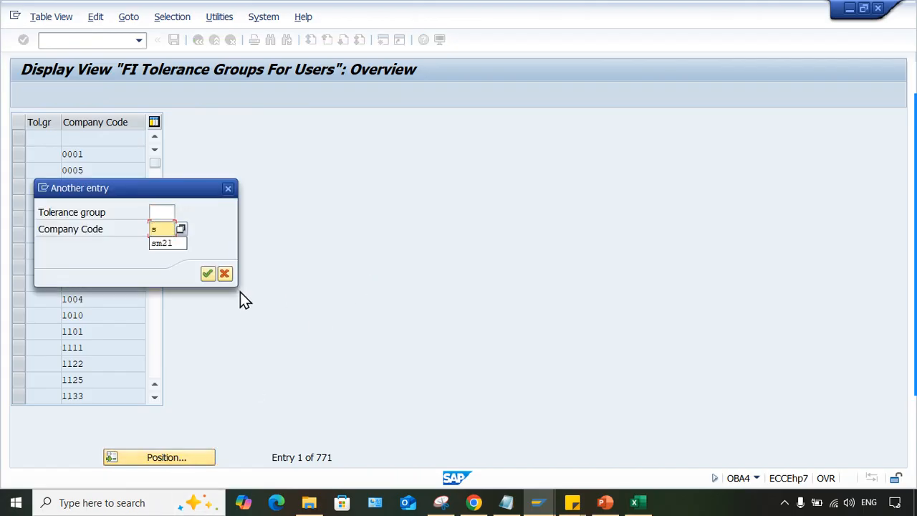
Display the MS00 tolerance group details, then head to the lock entries via /NSM12
{"action": "left_click", "coordinate": [181, 229]}
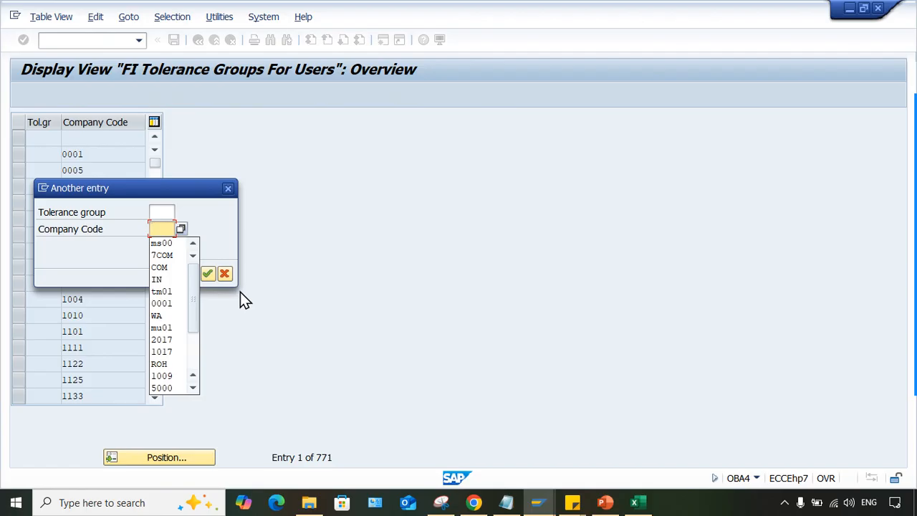
{"action": "left_click", "coordinate": [161, 243]}
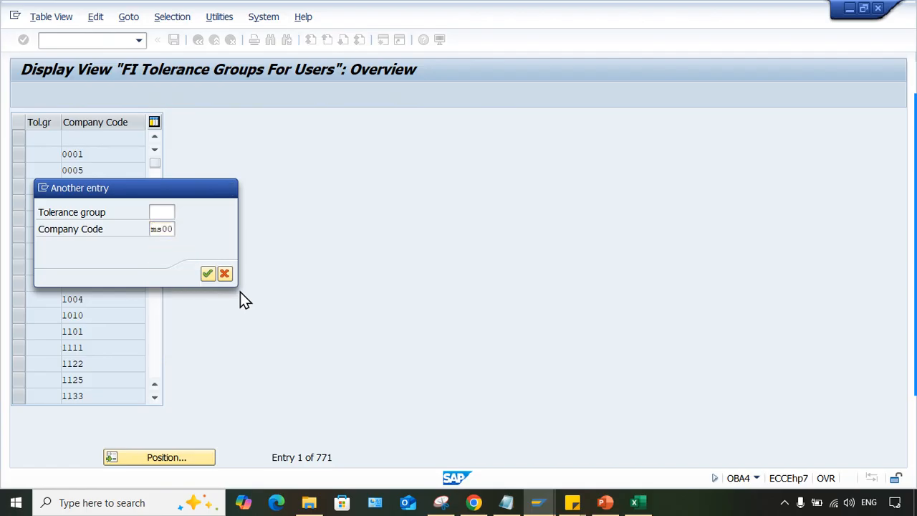
{"action": "left_click", "coordinate": [208, 274]}
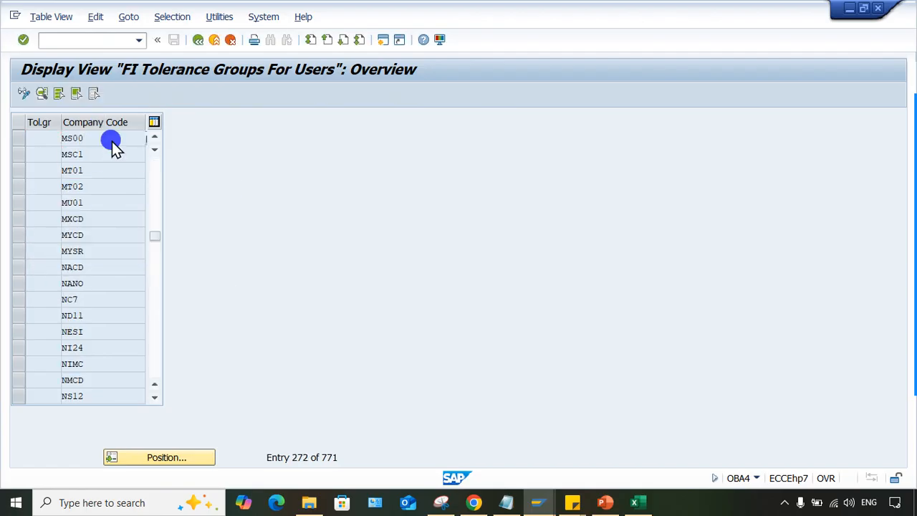
{"action": "double_click", "coordinate": [71, 137]}
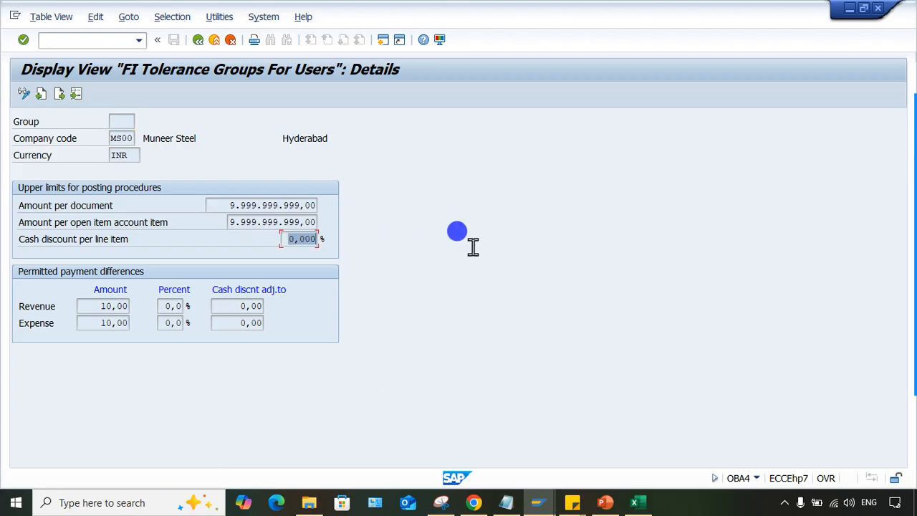
{"action": "mouse_move", "coordinate": [464, 249]}
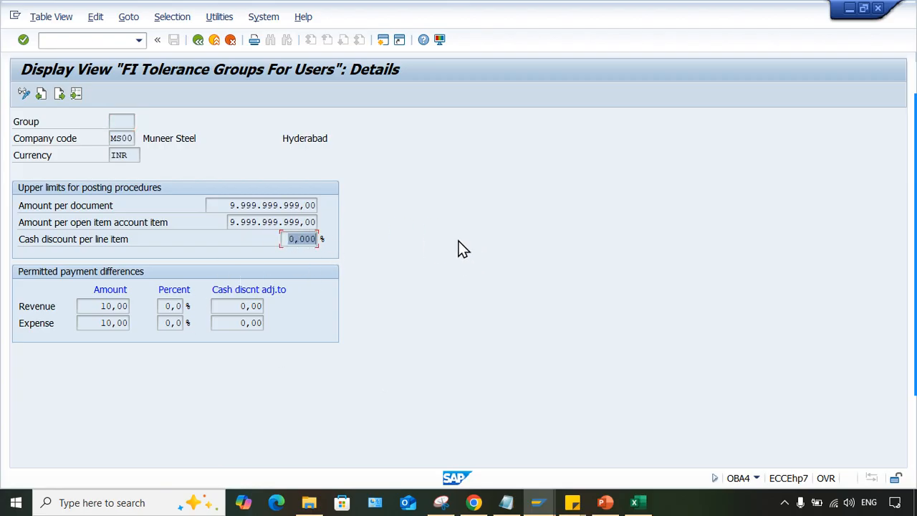
{"action": "mouse_move", "coordinate": [466, 247]}
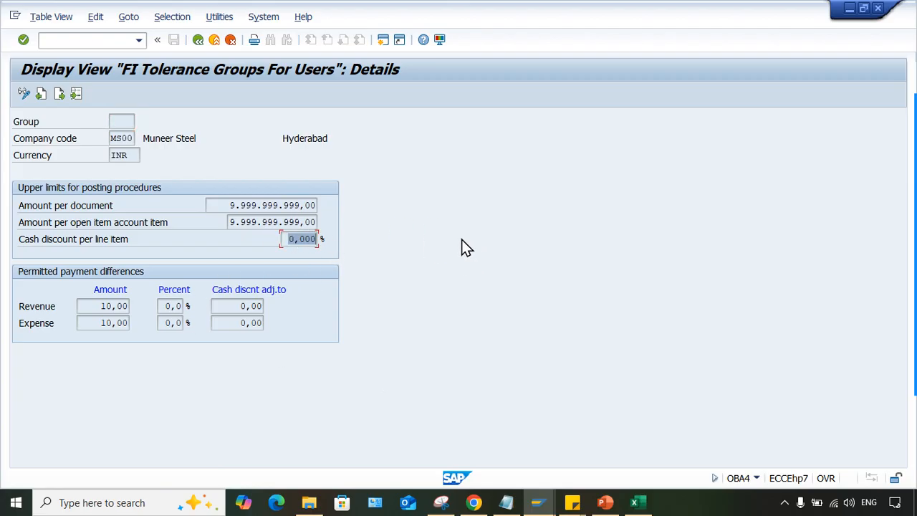
{"action": "mouse_move", "coordinate": [333, 289]}
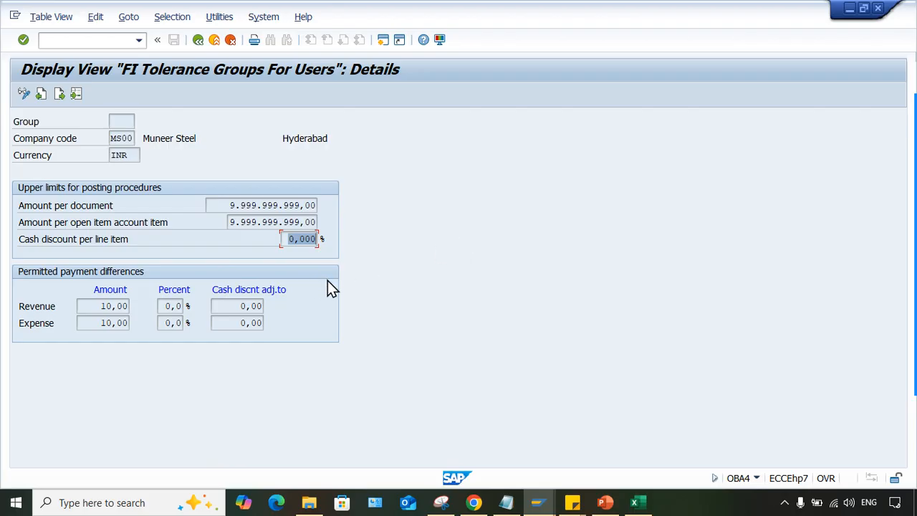
{"action": "mouse_move", "coordinate": [539, 502]}
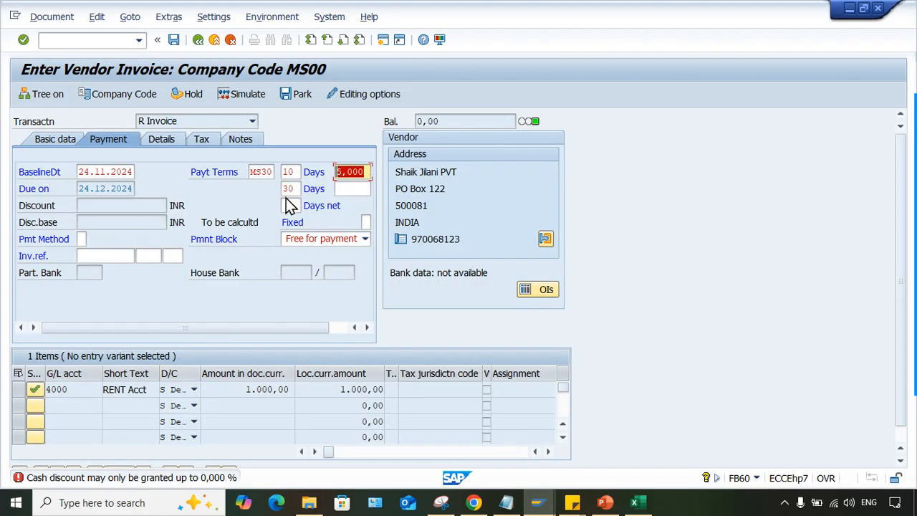
{"action": "mouse_move", "coordinate": [351, 172]}
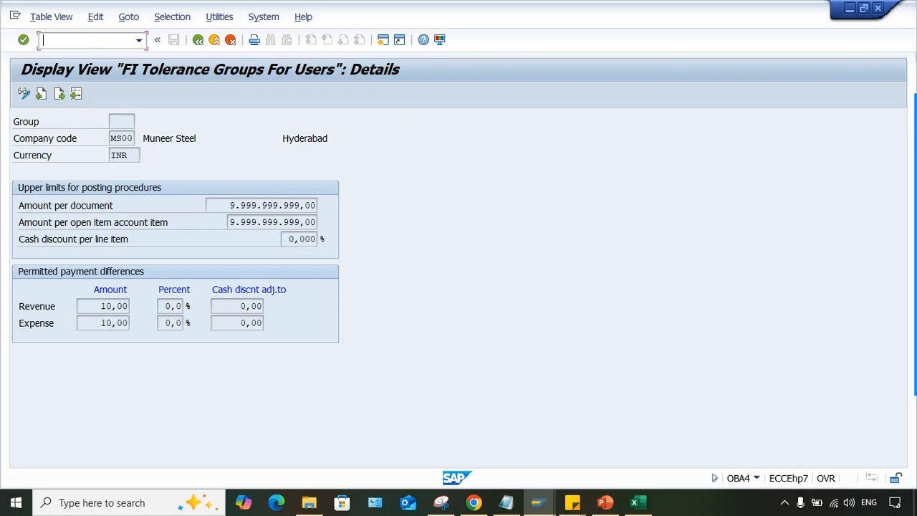
{"action": "type", "text": "/NSM12"}
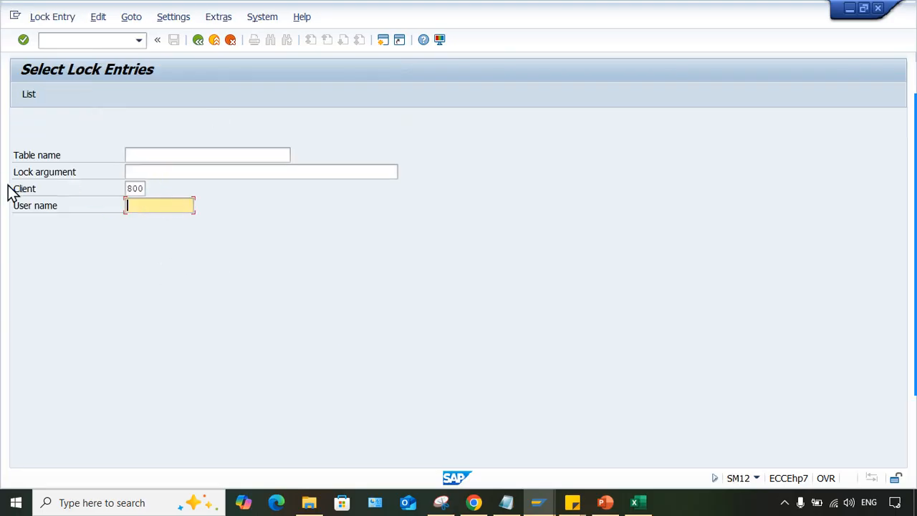
Clear the blocking lock entry in SM12 and reopen the MS00 tolerance group in OBA4
{"action": "left_click", "coordinate": [22, 40]}
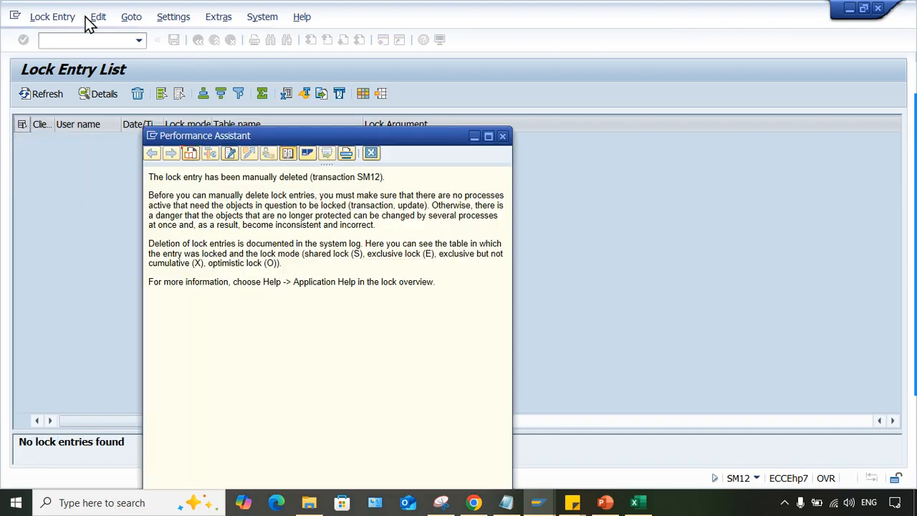
{"action": "left_click", "coordinate": [503, 136]}
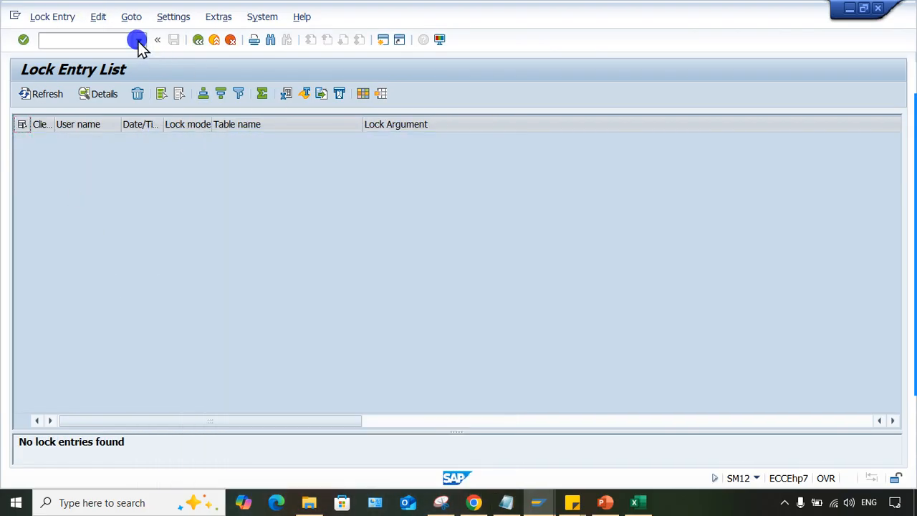
{"action": "type", "text": "/Nbba4"}
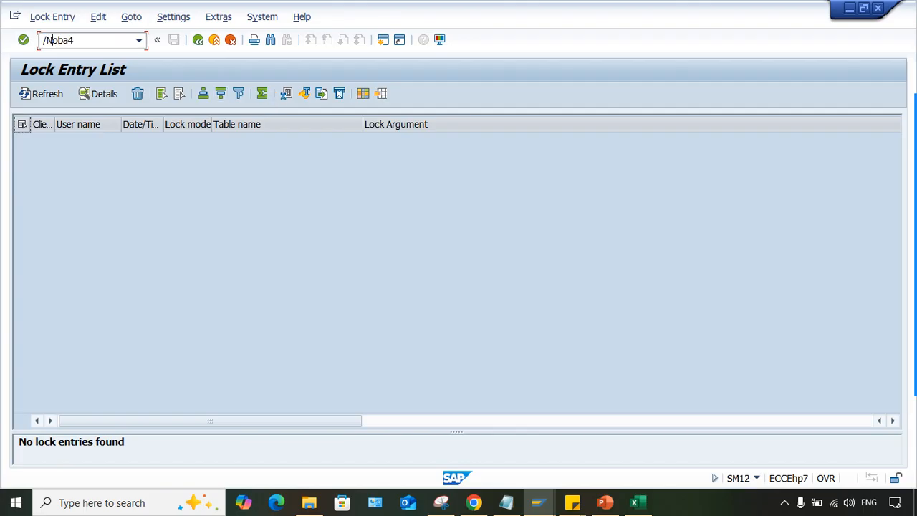
{"action": "key", "text": "Enter"}
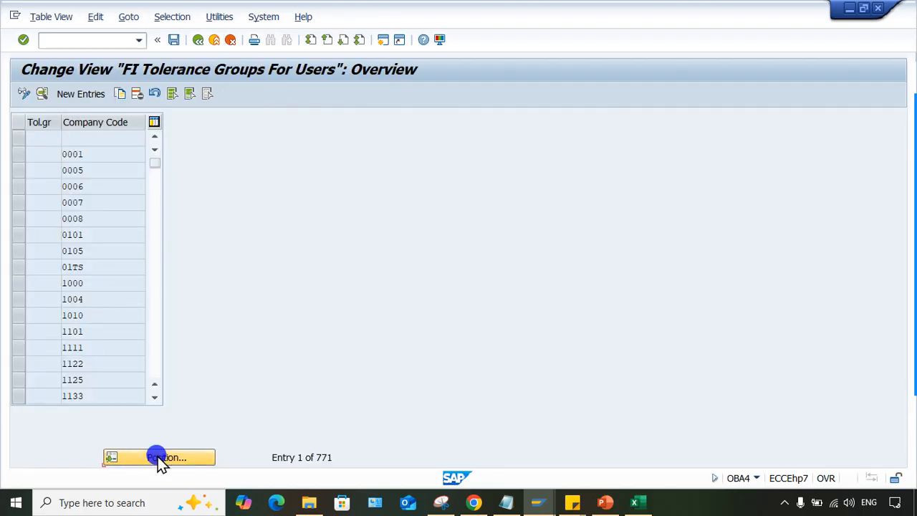
{"action": "left_click", "coordinate": [158, 457]}
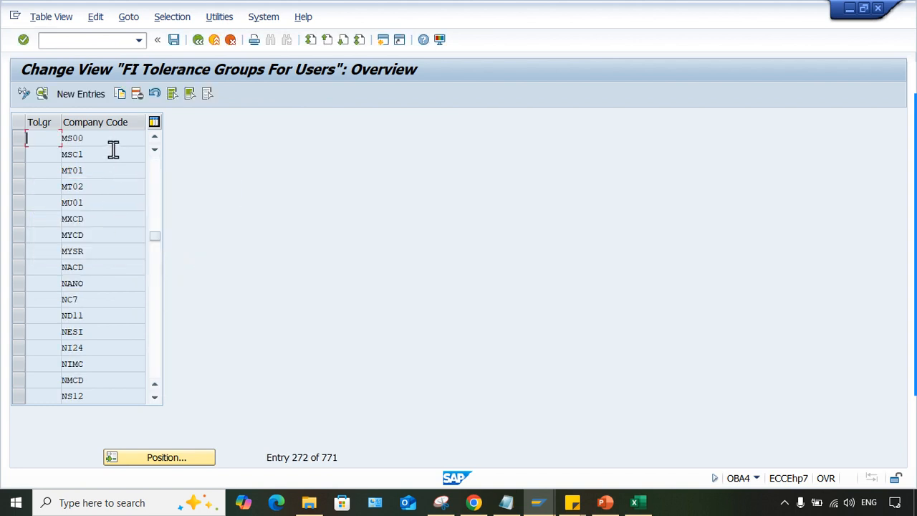
{"action": "double_click", "coordinate": [71, 137]}
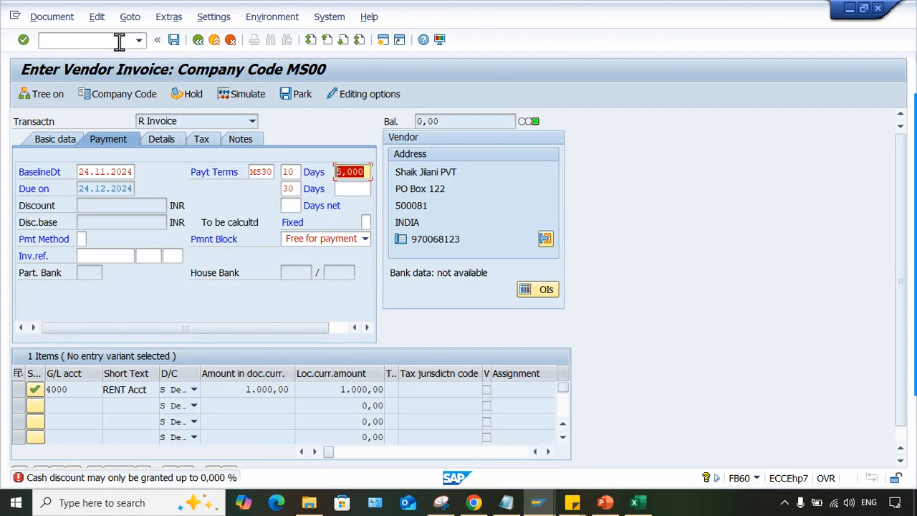
Re-enter the invoice with date 24.11.2024, G/L account 4000 and amount 1000
{"action": "type", "text": "/NF"}
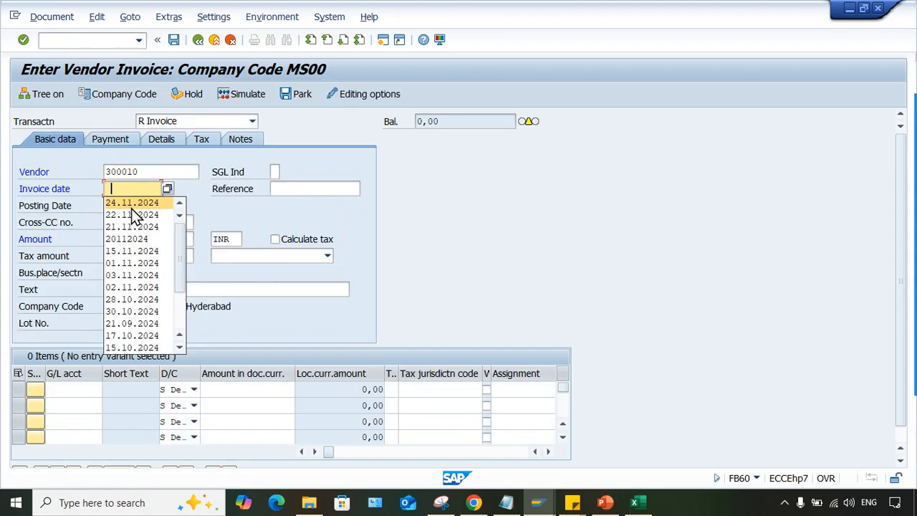
{"action": "left_click", "coordinate": [132, 203]}
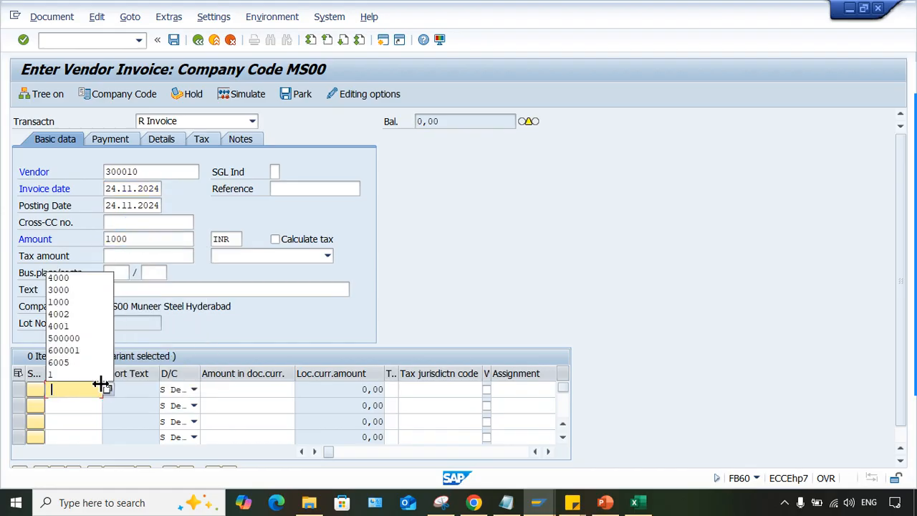
{"action": "left_click", "coordinate": [58, 279]}
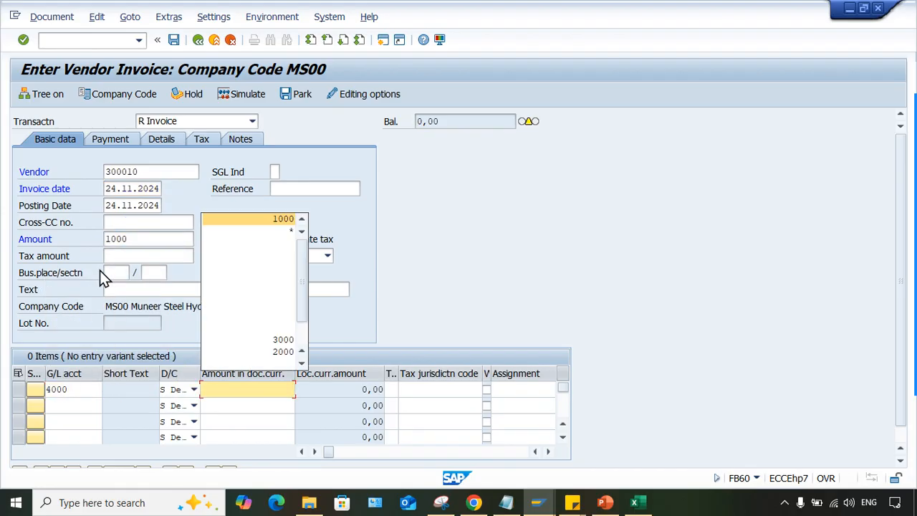
{"action": "left_click", "coordinate": [282, 218]}
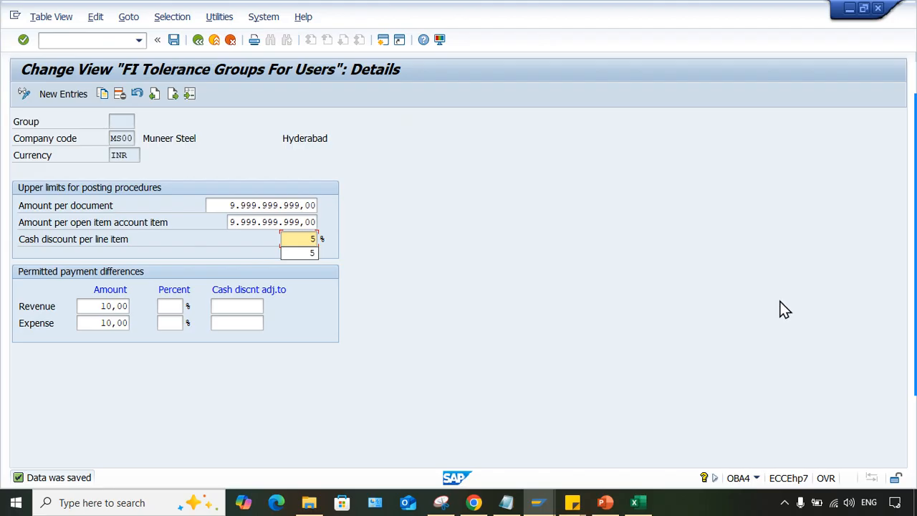
Set the invoice payment terms to 5 % within 10 days, 30 days net
{"action": "left_click", "coordinate": [542, 502]}
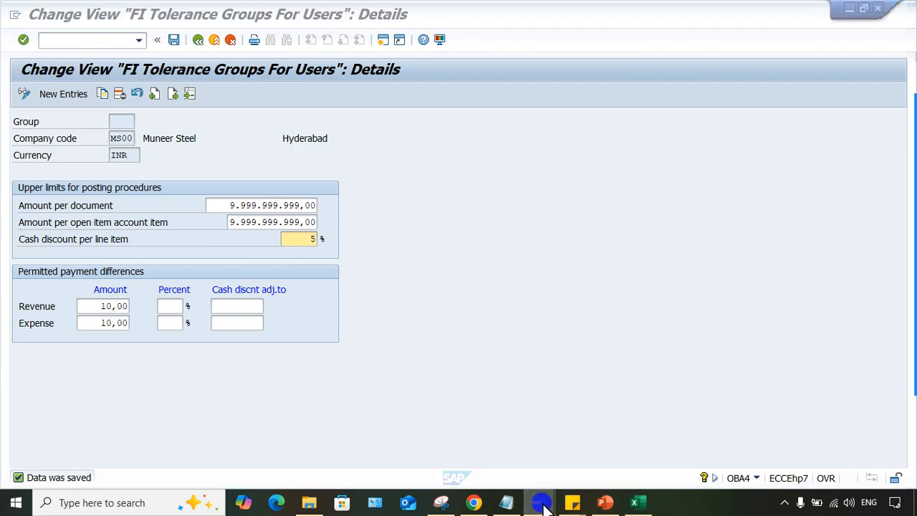
{"action": "left_click", "coordinate": [541, 502]}
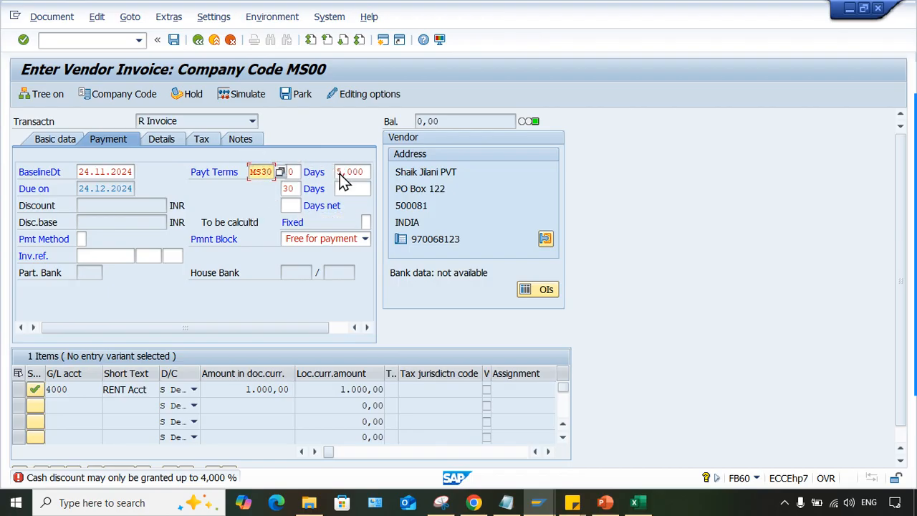
{"action": "type", "text": "10,00"}
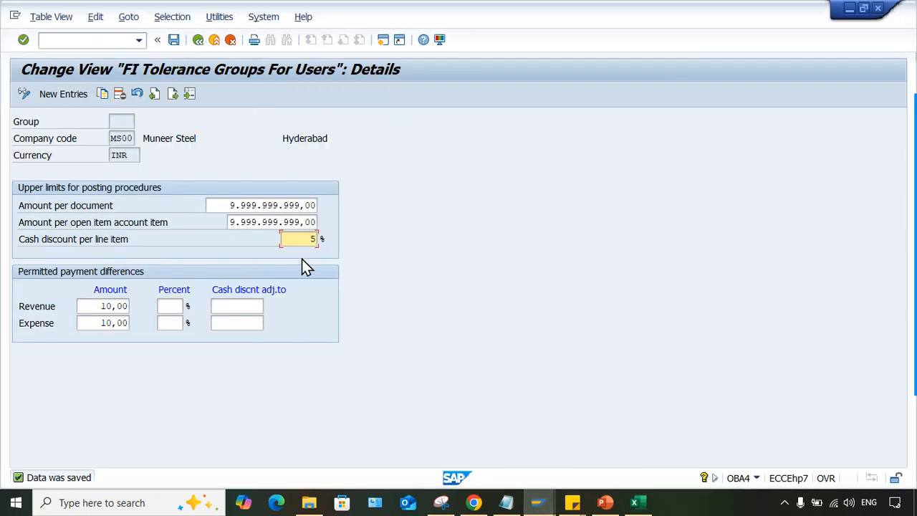
{"action": "type", "text": "10"}
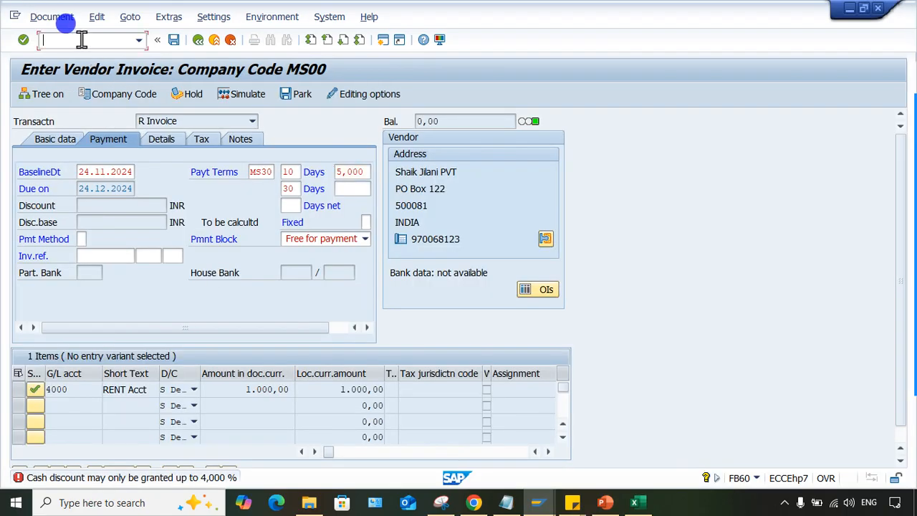
Post the MS00 vendor invoice, creating document 1028
{"action": "type", "text": "/NFB6"}
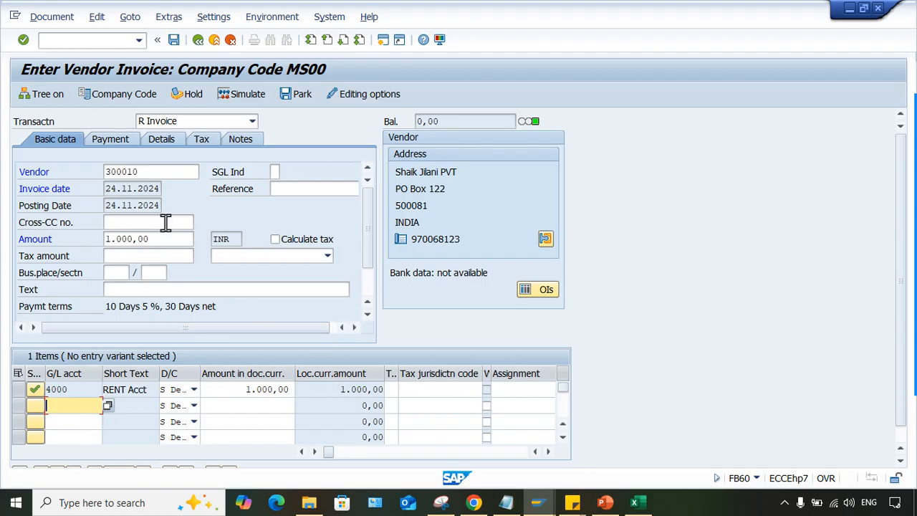
{"action": "left_click", "coordinate": [241, 95]}
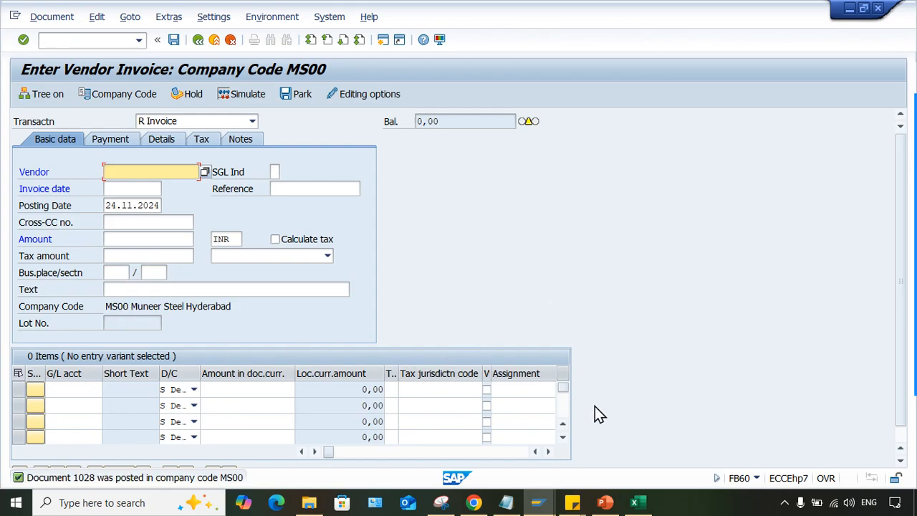
{"action": "mouse_move", "coordinate": [548, 294]}
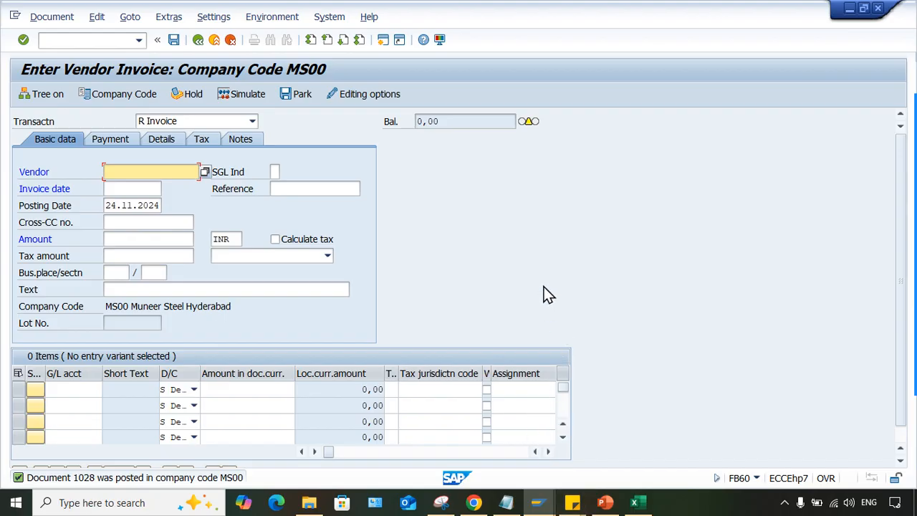
{"action": "mouse_move", "coordinate": [337, 217]}
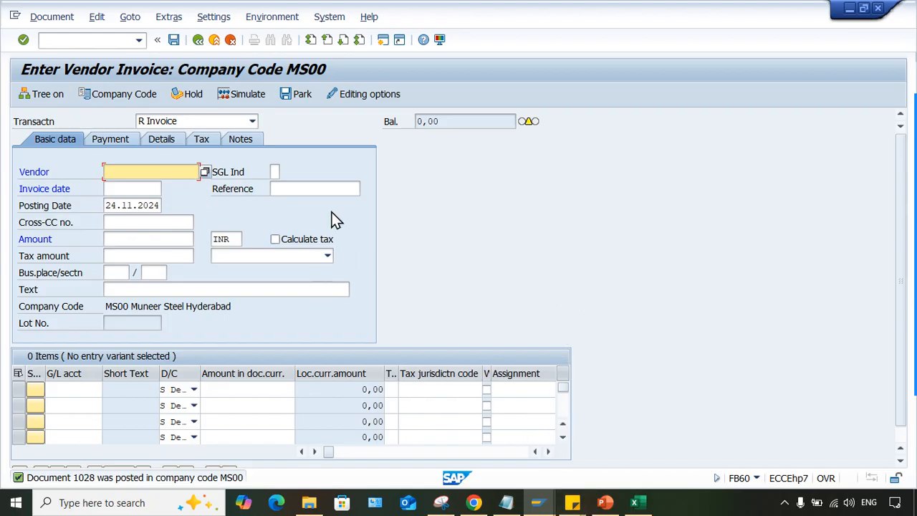